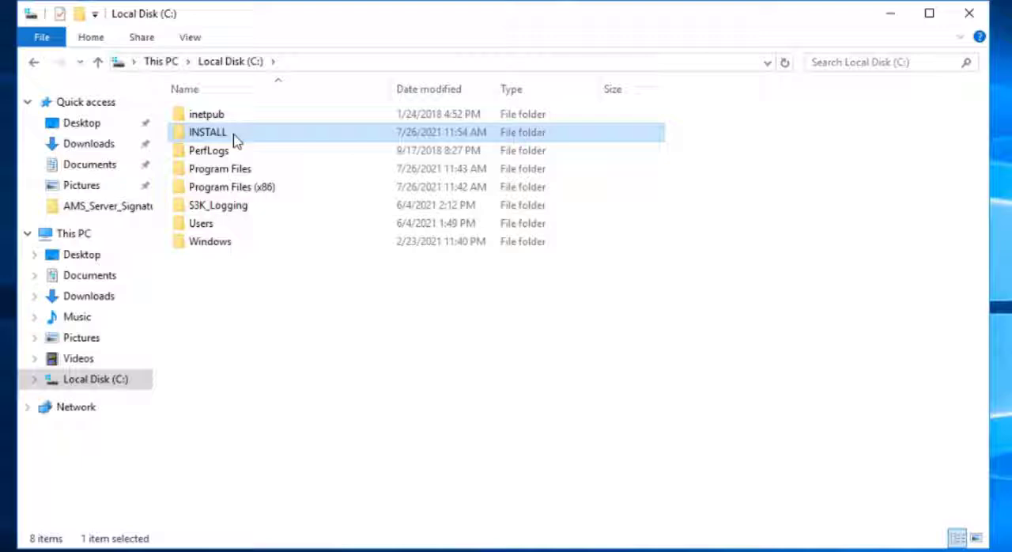
# - Navigate through INSTALL and the Bosch Access Importer Exporter folders to the ImportExportInstaller_1.0.10.0 installer package
pyautogui.doubleClick(207, 133)
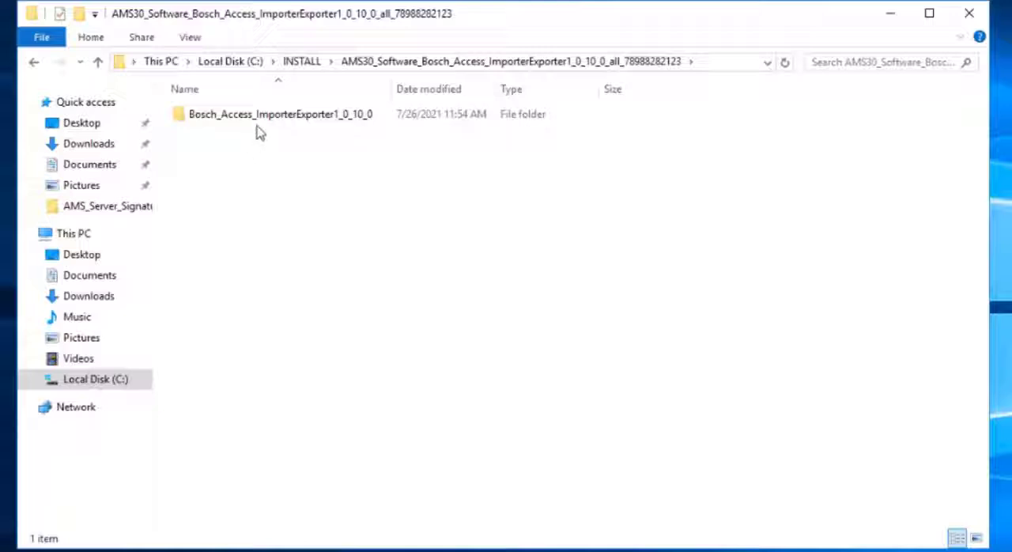
pyautogui.click(280, 114)
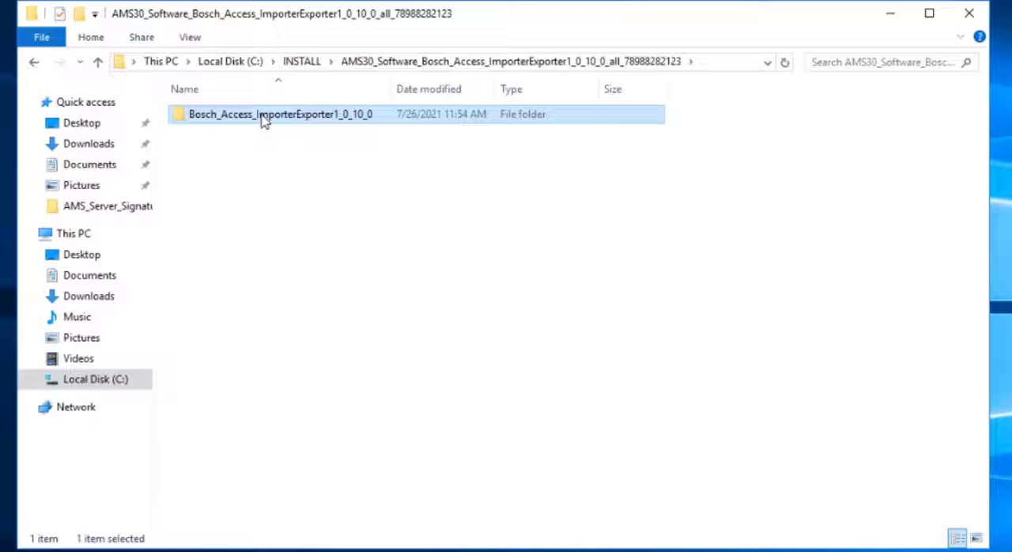
pyautogui.doubleClick(266, 114)
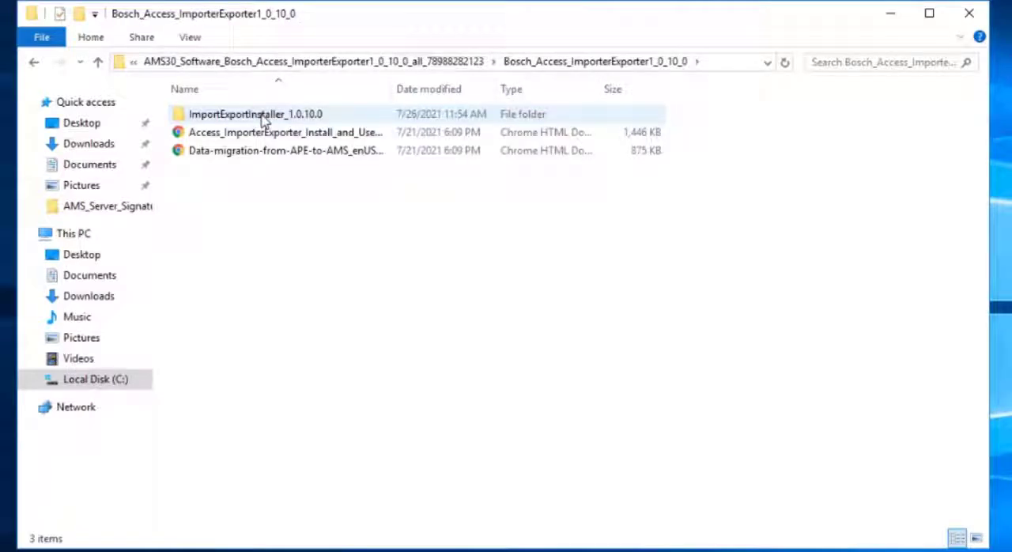
pyautogui.doubleClick(254, 114)
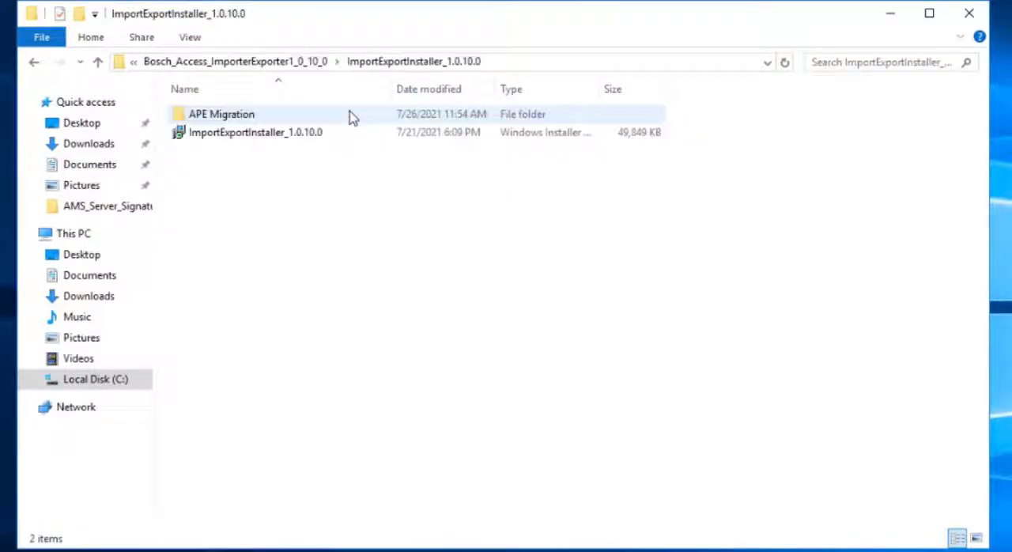
pyautogui.click(255, 133)
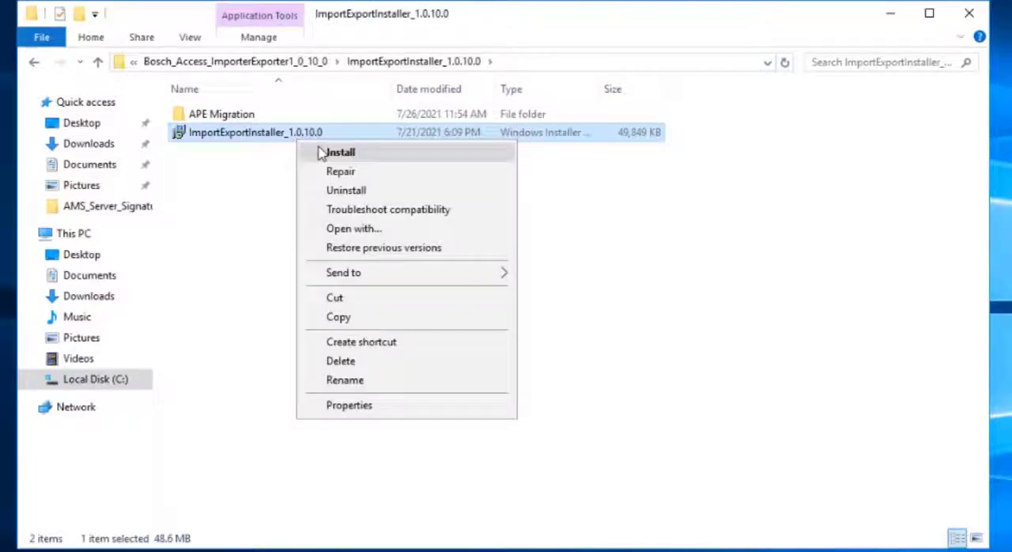
# - Start the .msi install, accept the license agreement and reach the Destination Folder step
pyautogui.click(340, 152)
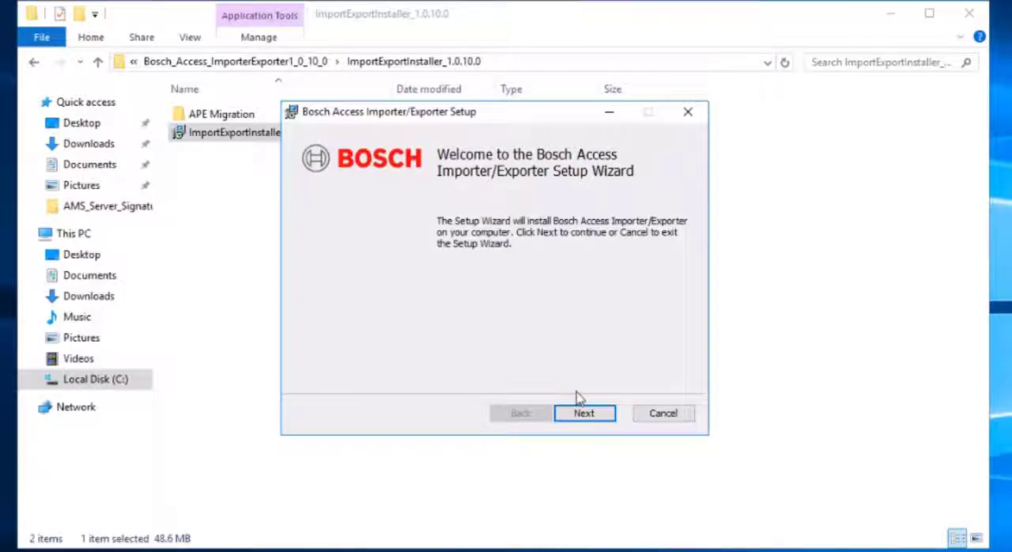
pyautogui.click(583, 415)
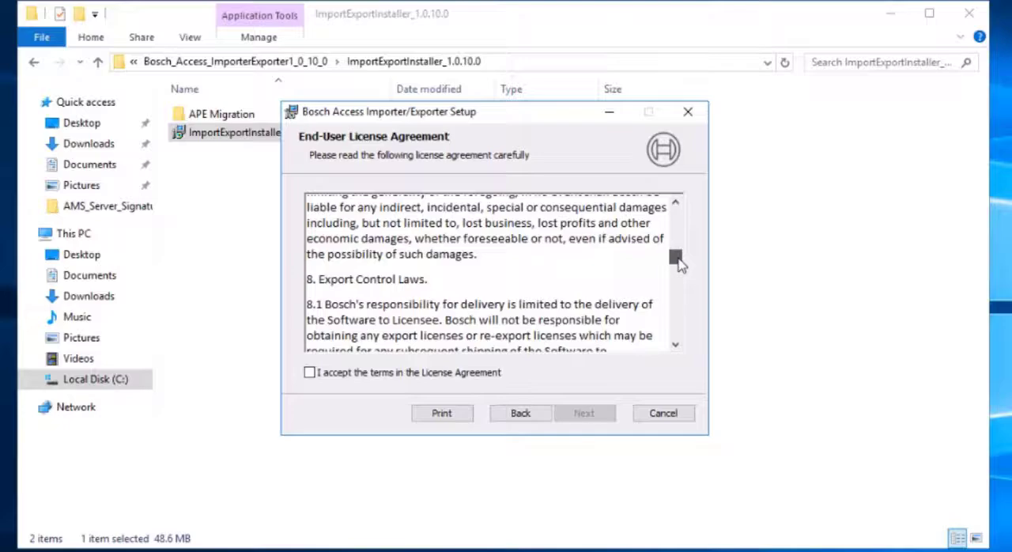
pyautogui.scroll(-3)
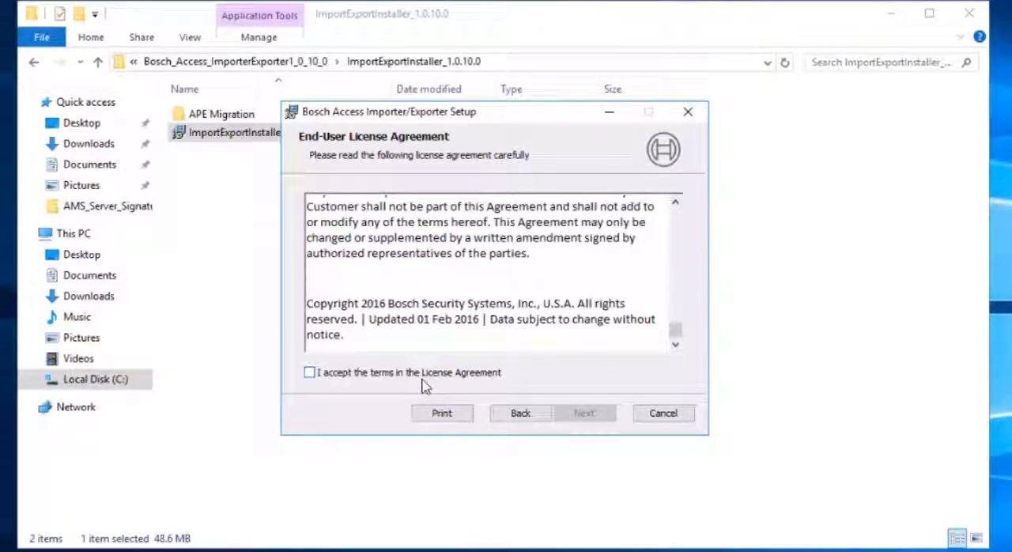
pyautogui.click(310, 374)
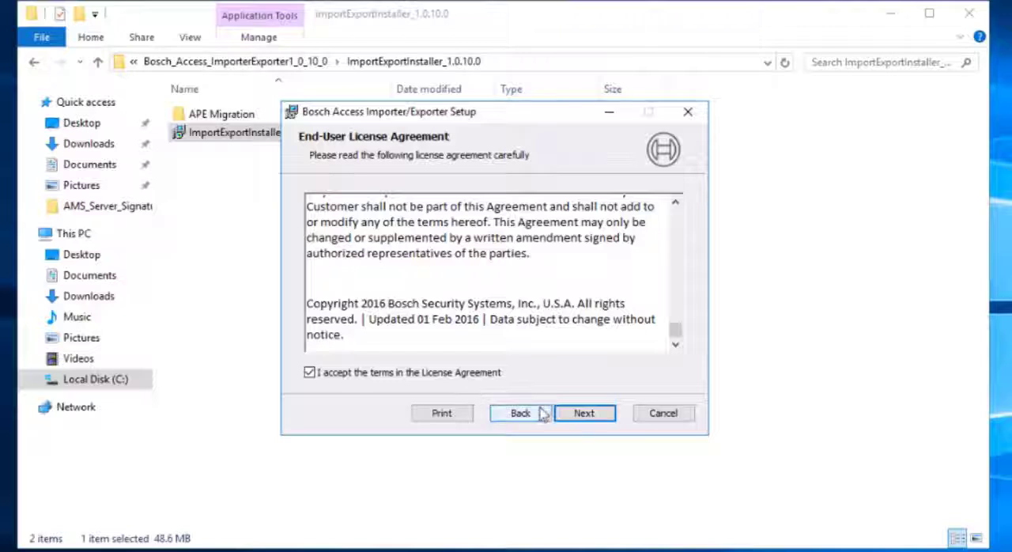
pyautogui.click(585, 413)
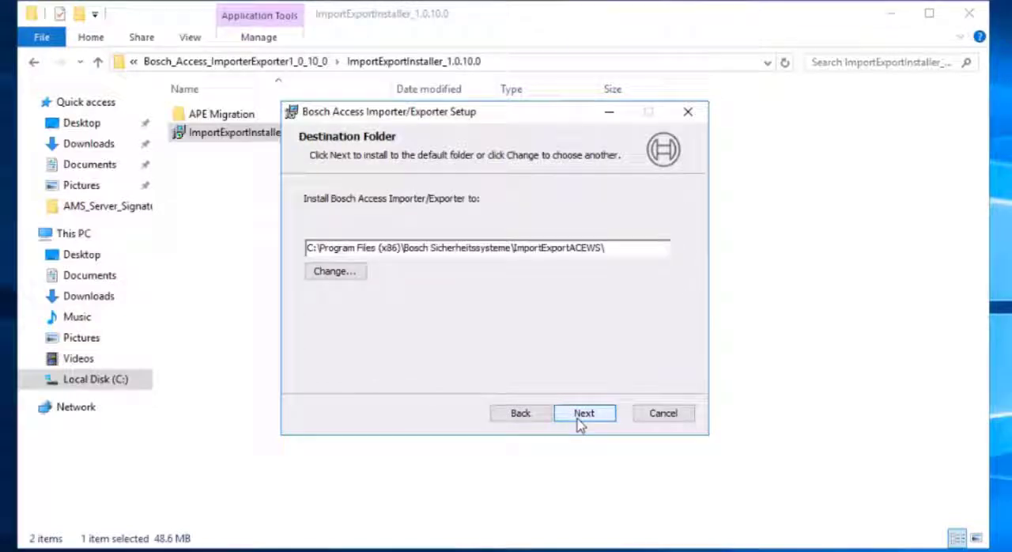
# - Keep the default install path, set SQL instance ACE with user sa and its password, and continue
pyautogui.click(585, 414)
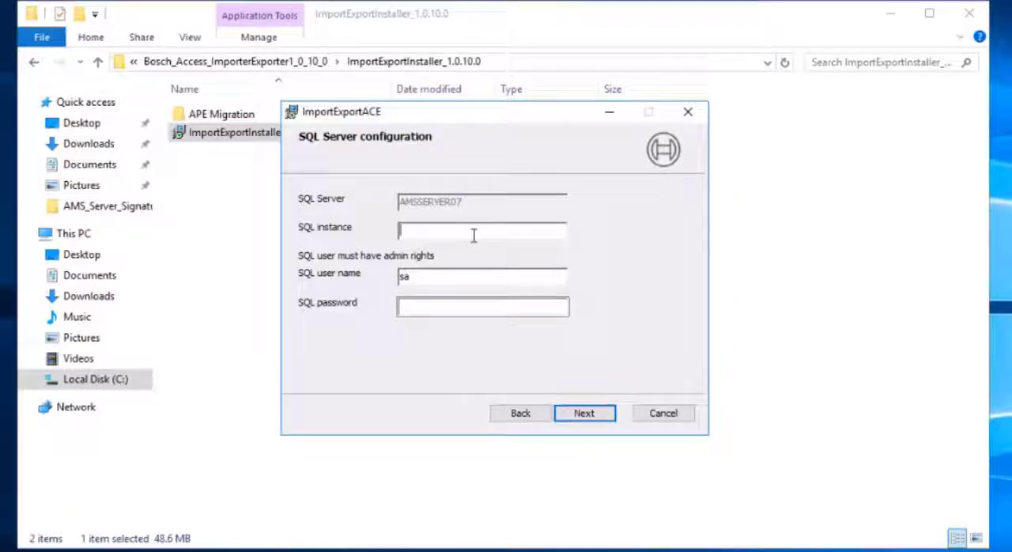
pyautogui.write('A')
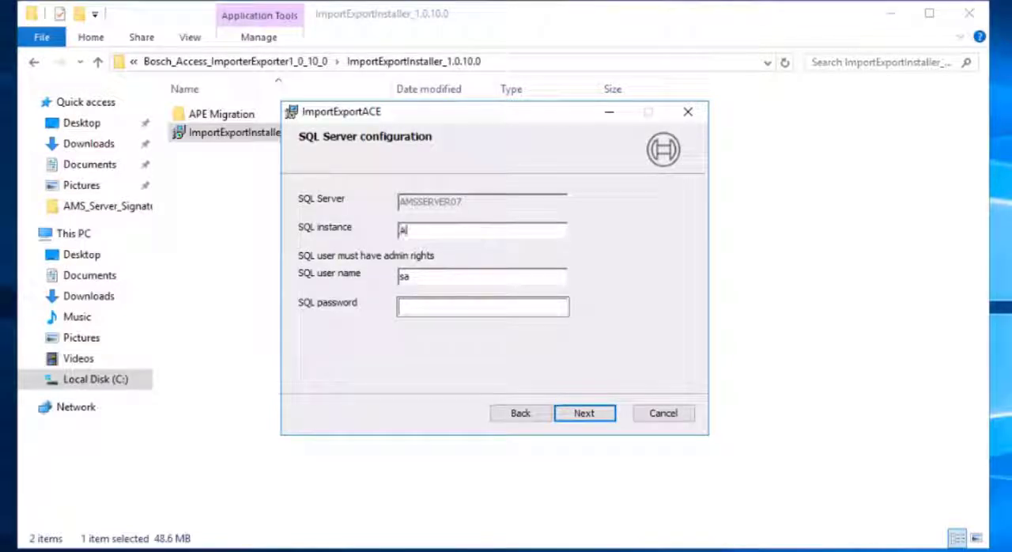
pyautogui.write('CE')
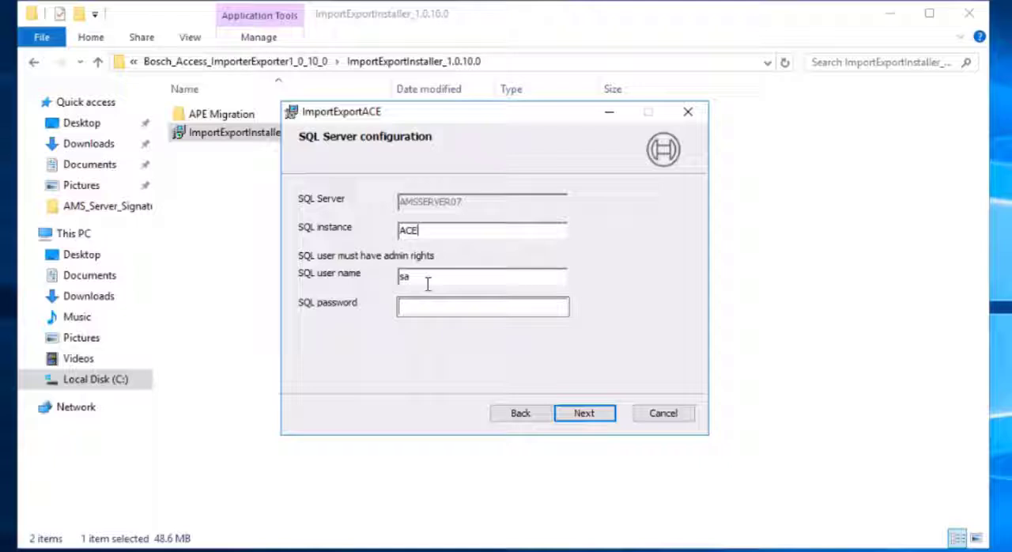
pyautogui.click(483, 307)
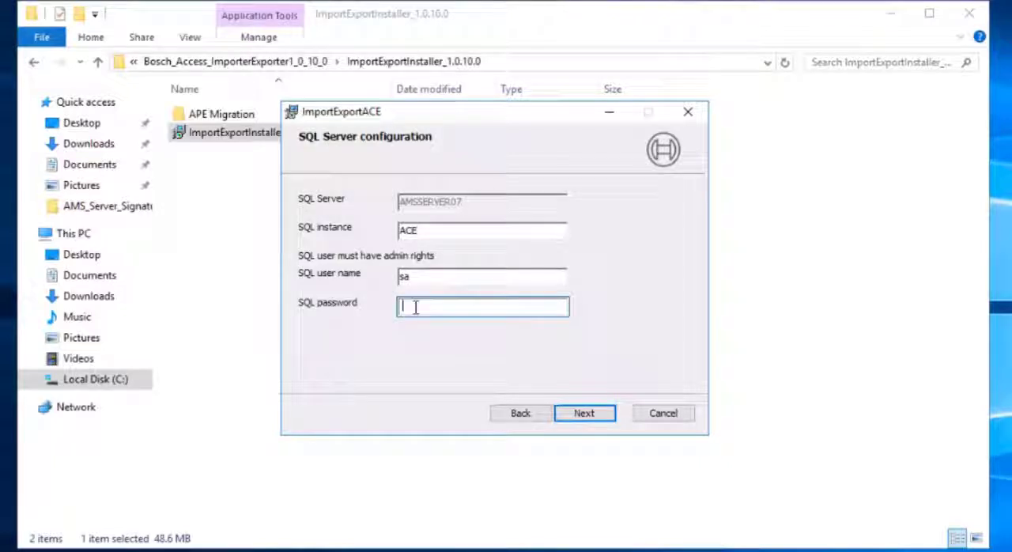
pyautogui.write('••••')
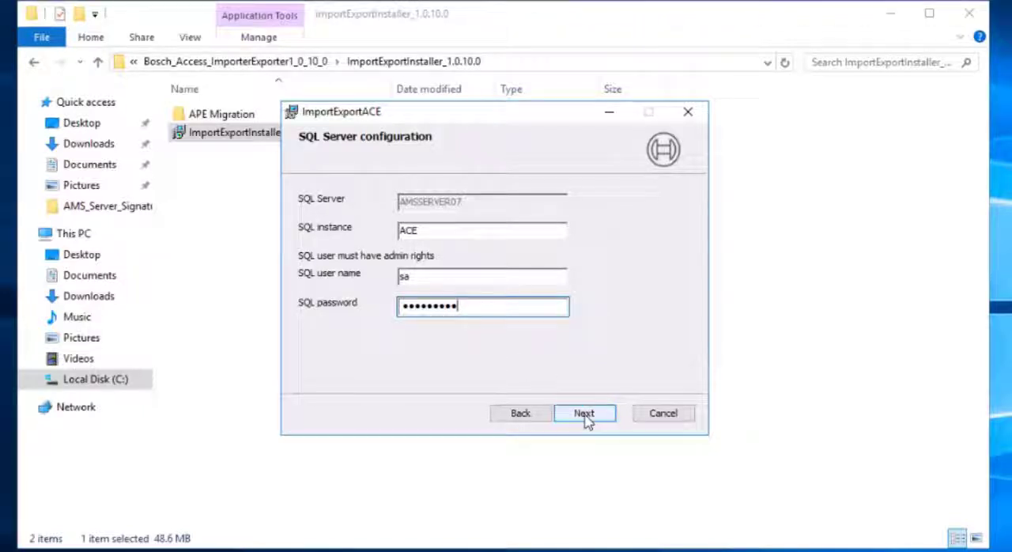
pyautogui.click(585, 413)
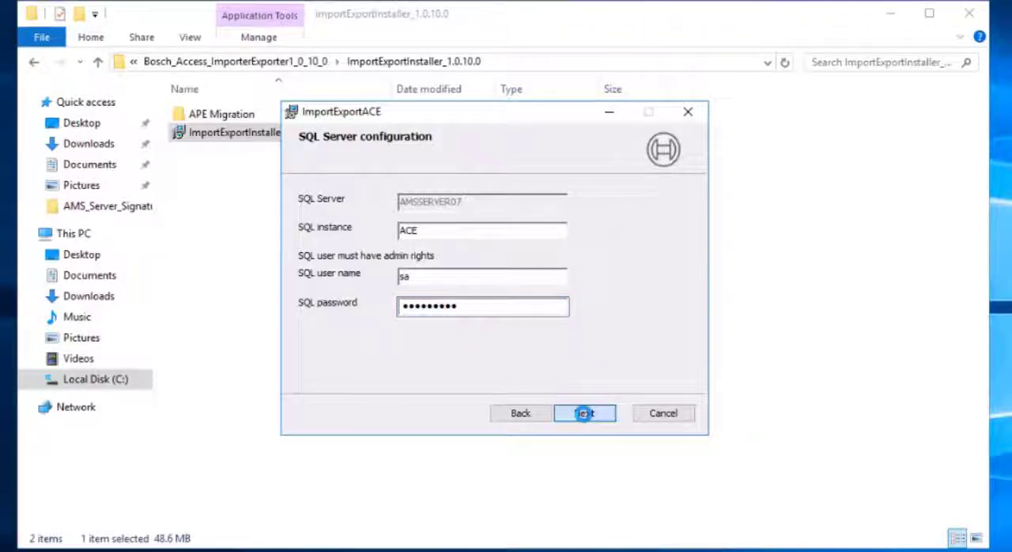
pyautogui.click(587, 413)
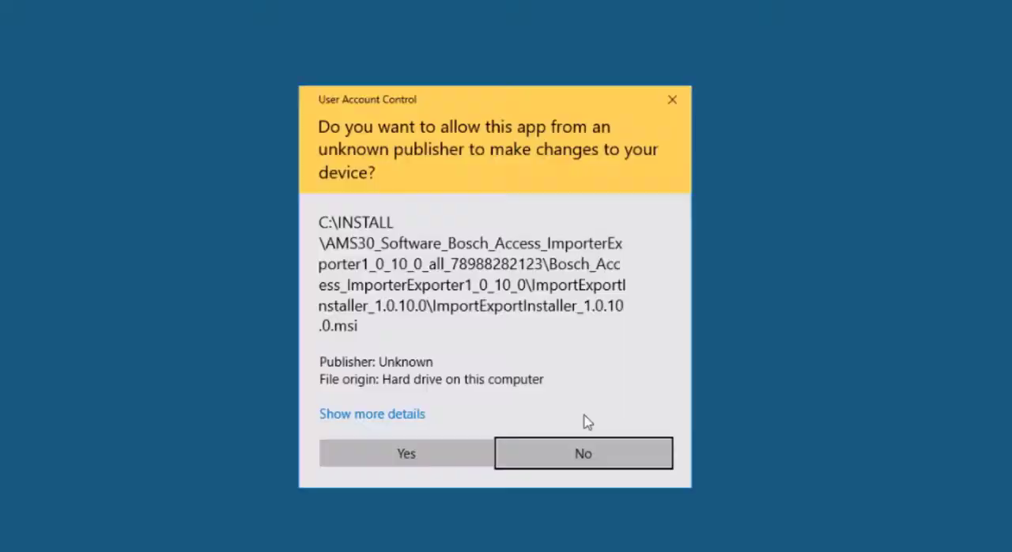
pyautogui.moveTo(467, 452)
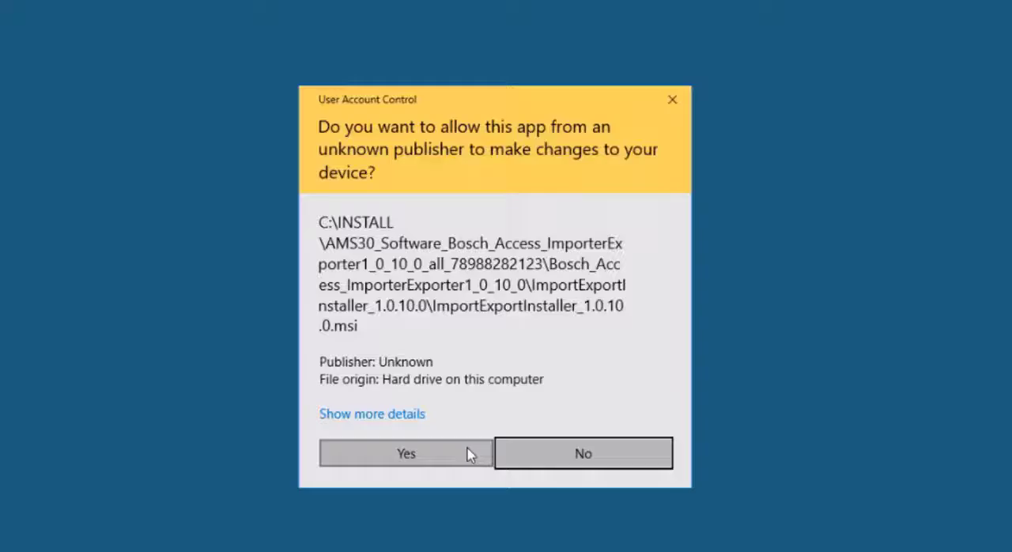
# - Grant the installer permission at the User Account Control prompt
pyautogui.click(405, 453)
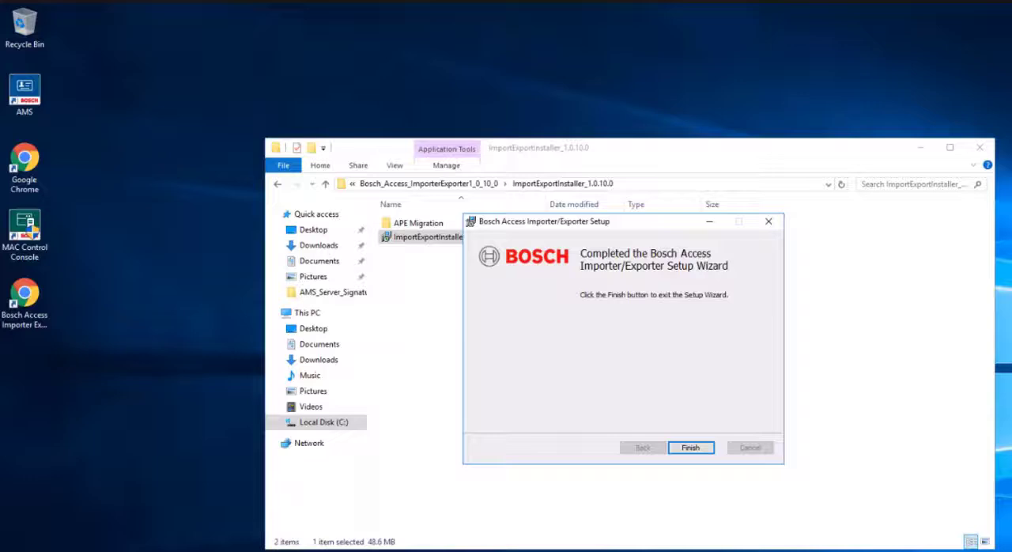
pyautogui.moveTo(738, 431)
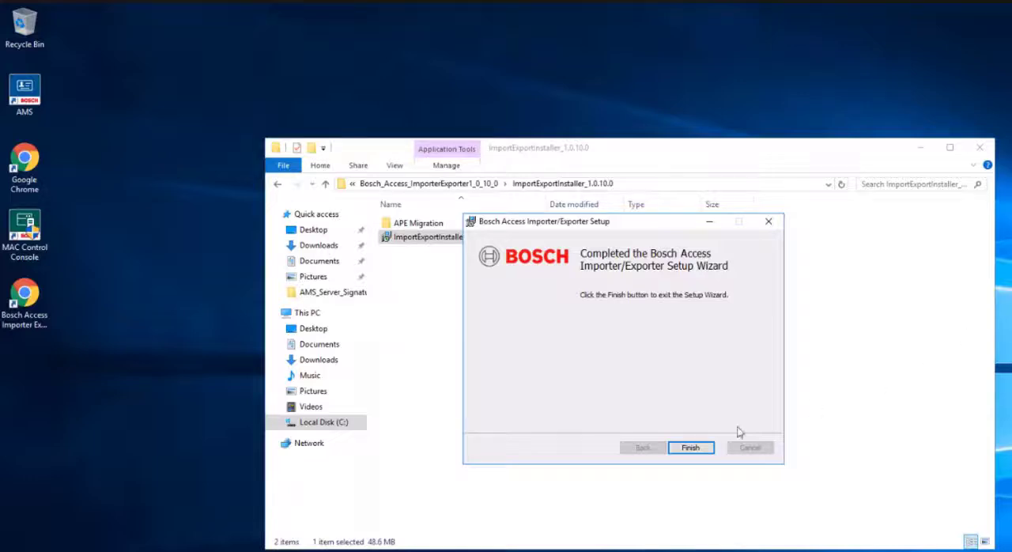